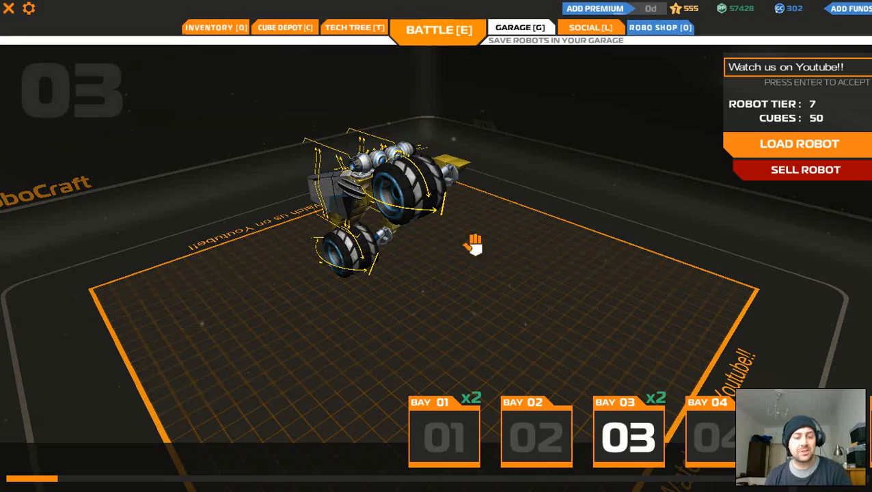
mouse_move(830, 130)
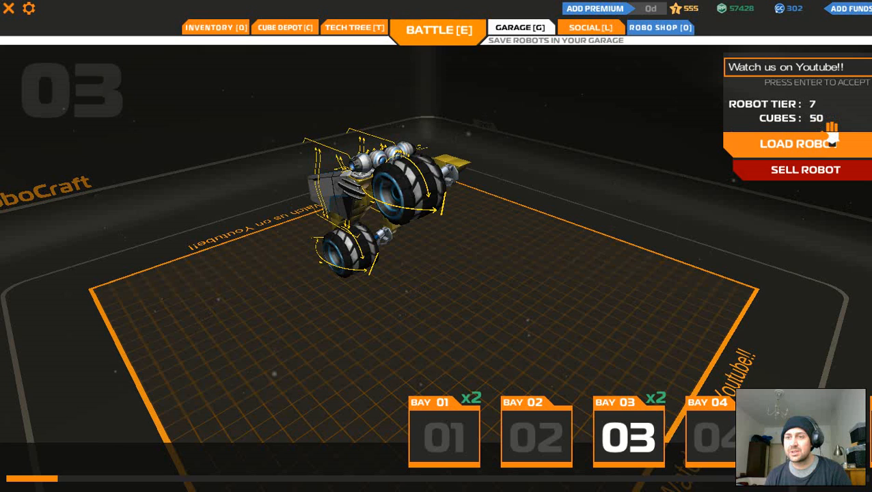
click(805, 169)
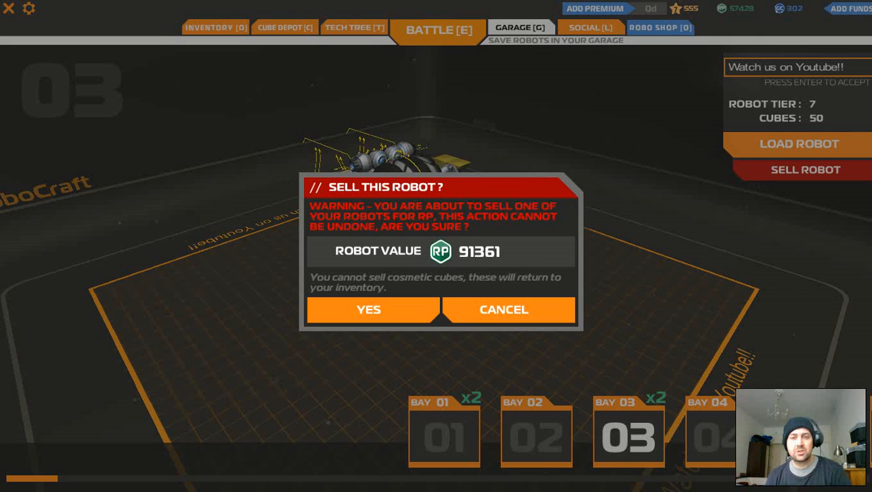
mouse_move(503, 310)
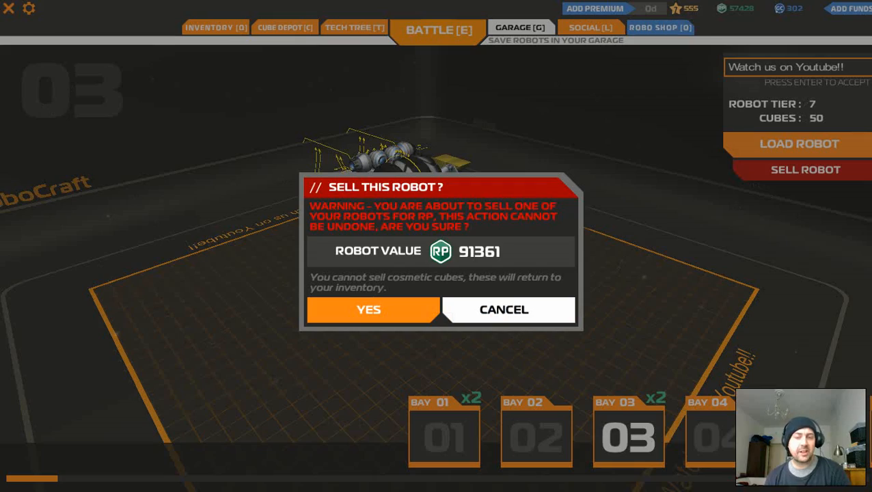
click(504, 309)
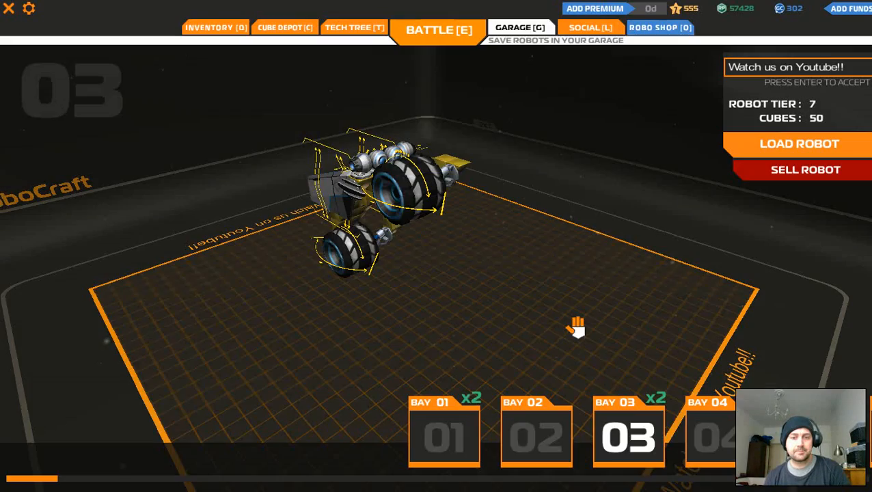